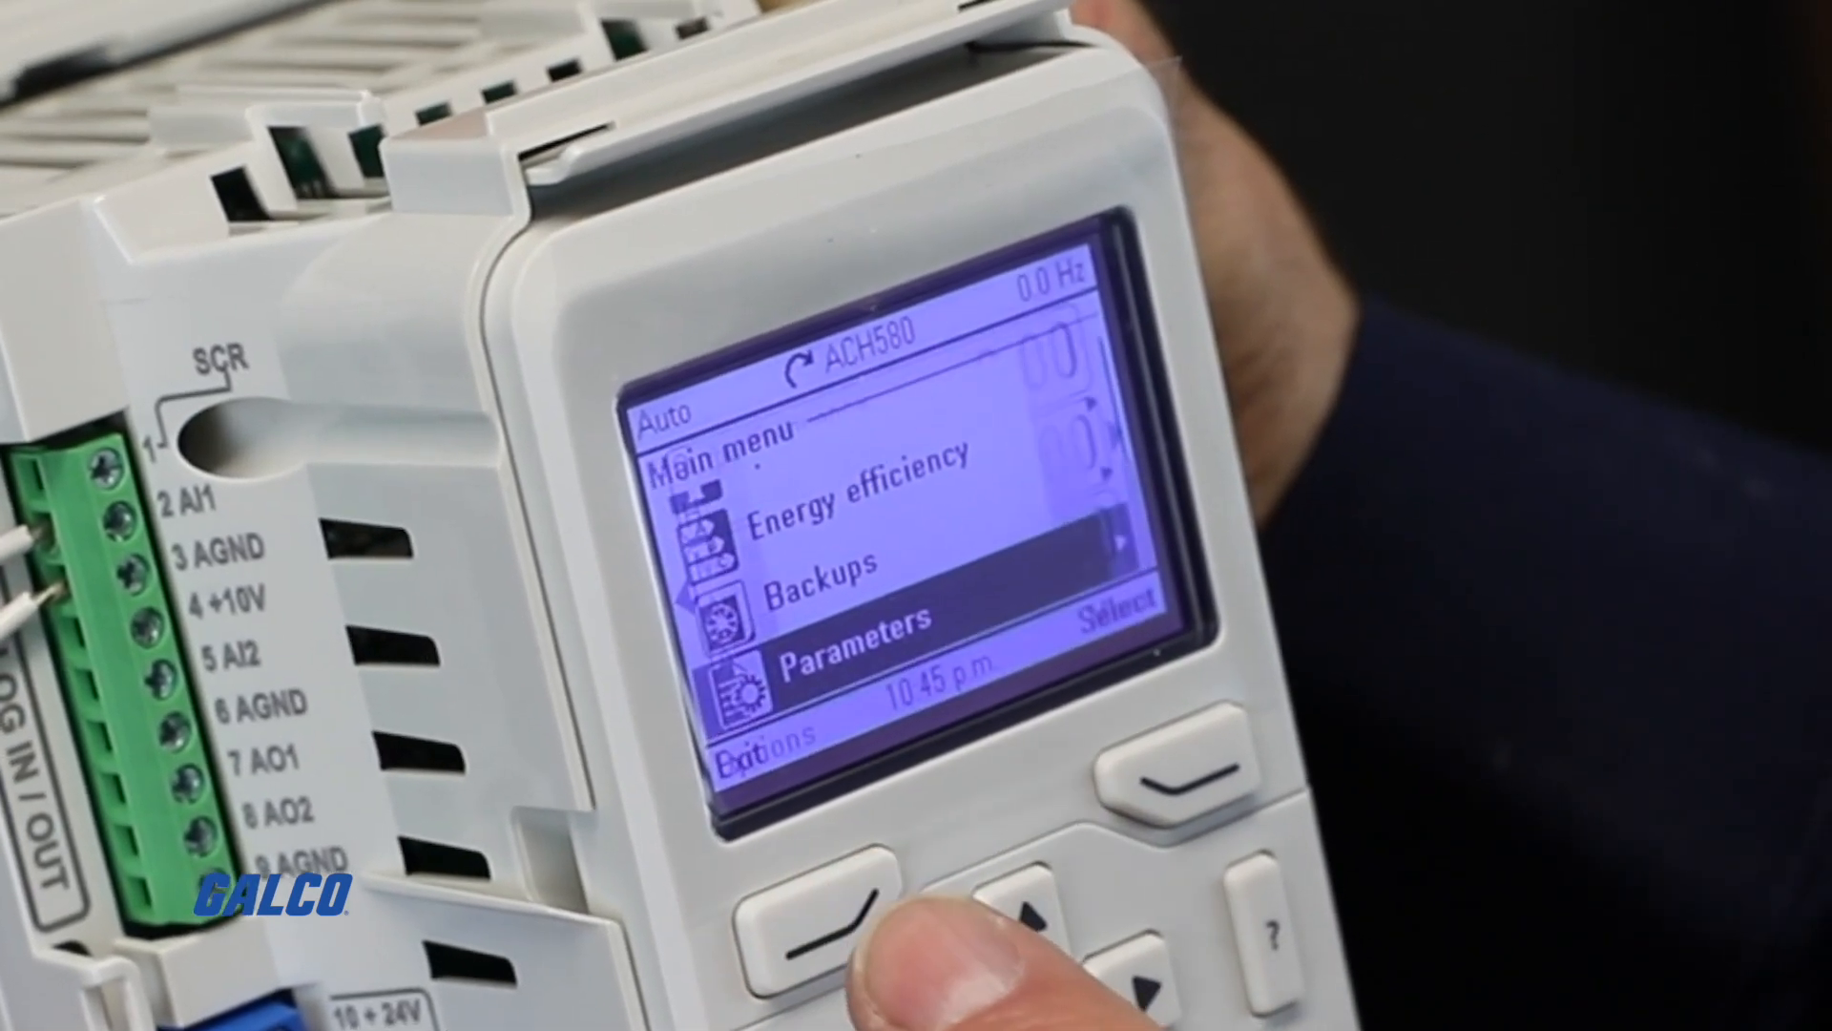
left_click(829, 934)
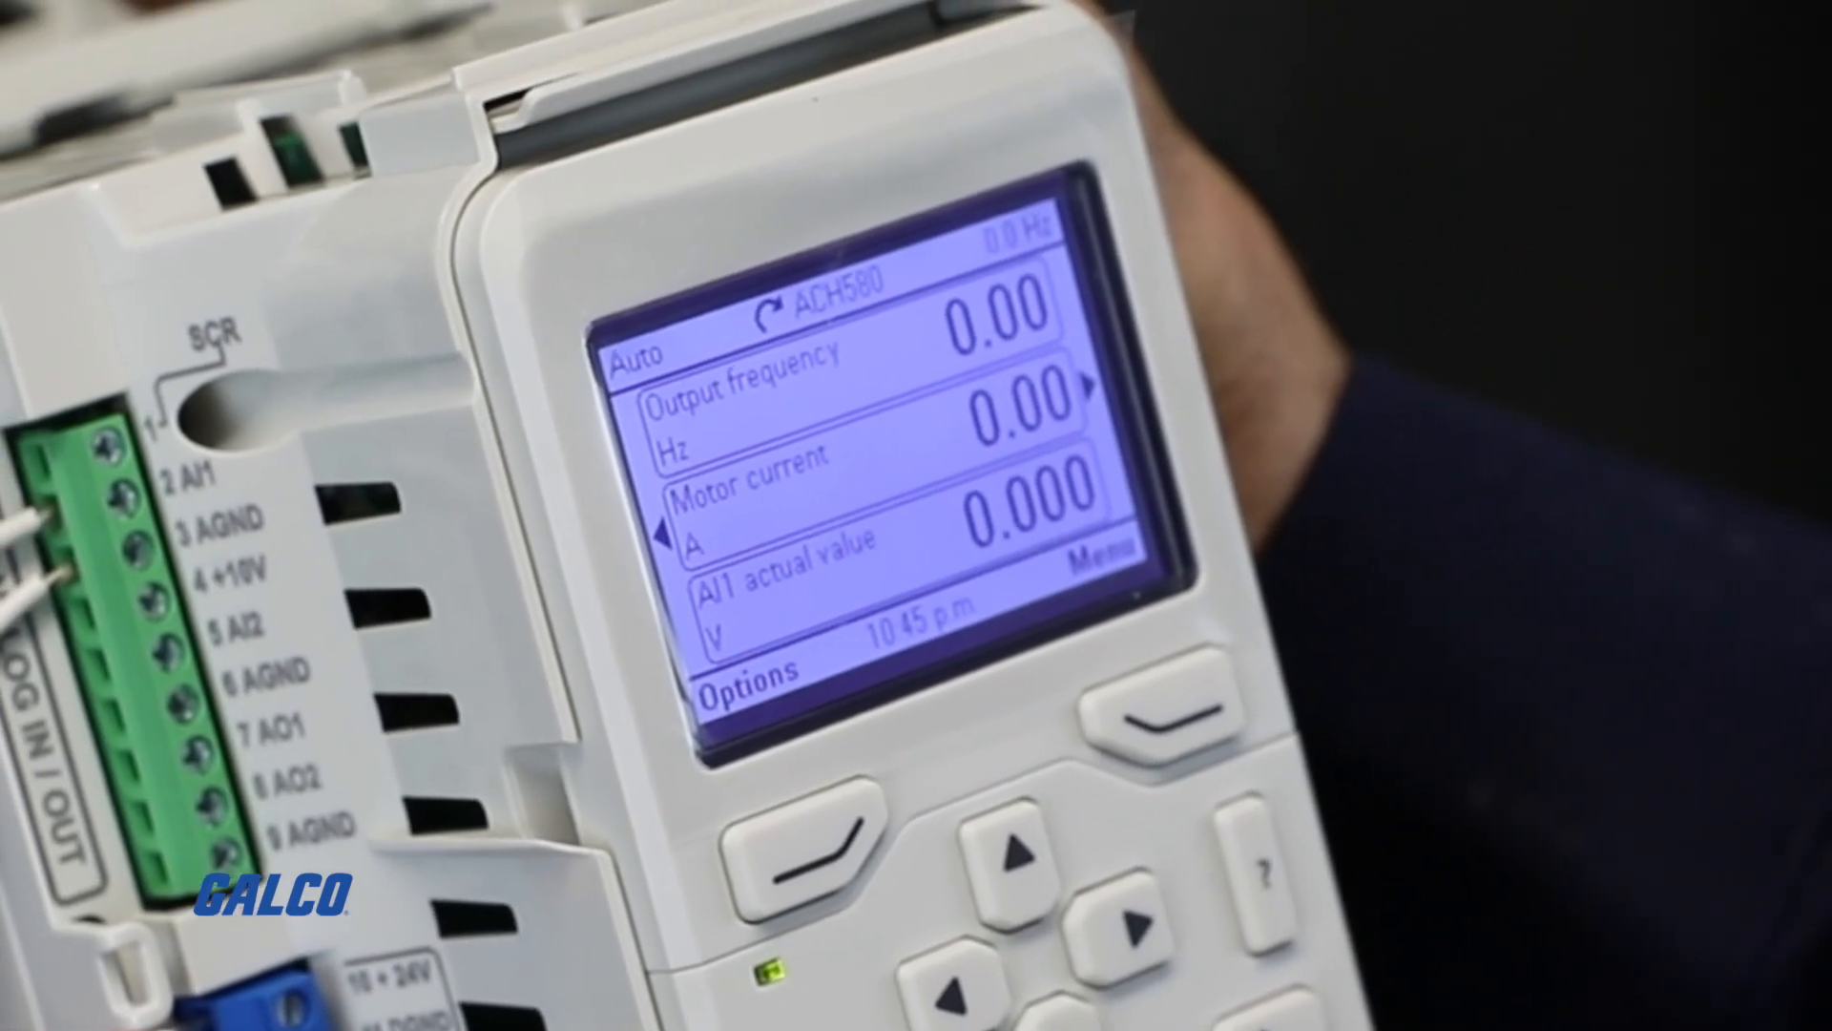